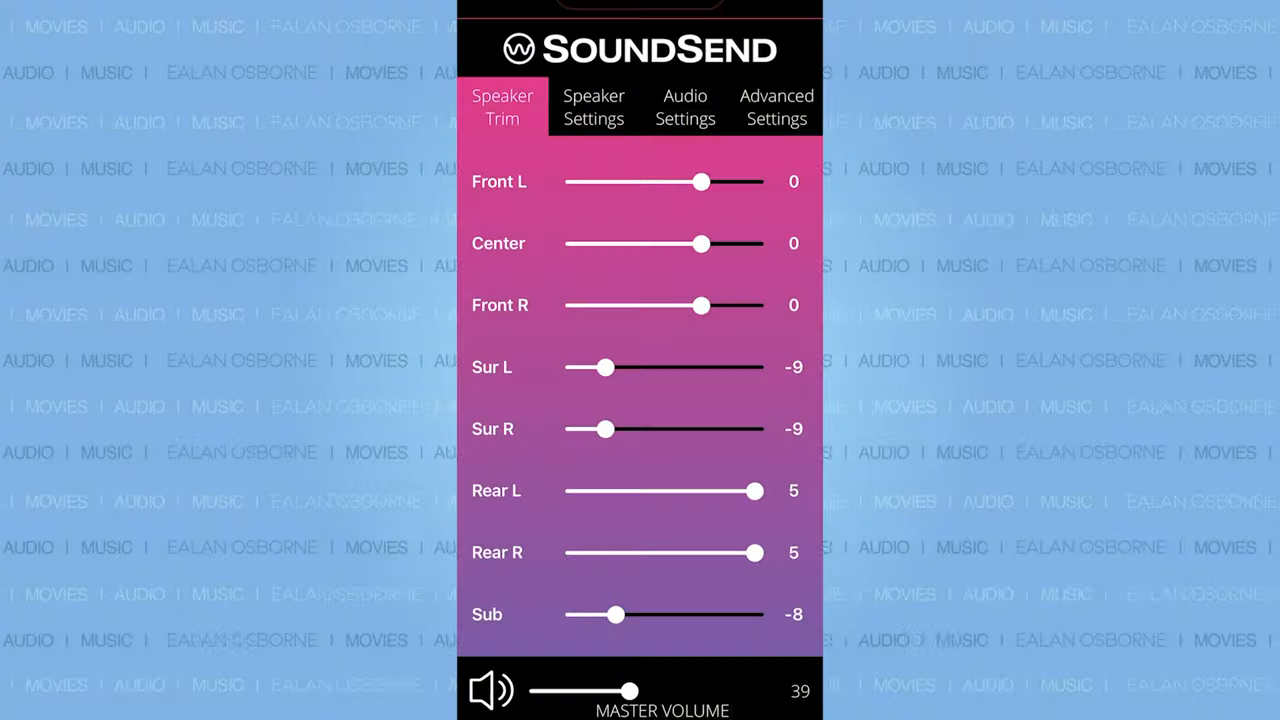
# Set the Advanced Settings speaker configuration to Speakers 5.1.2, then request a speaker scan.
pyautogui.click(776, 107)
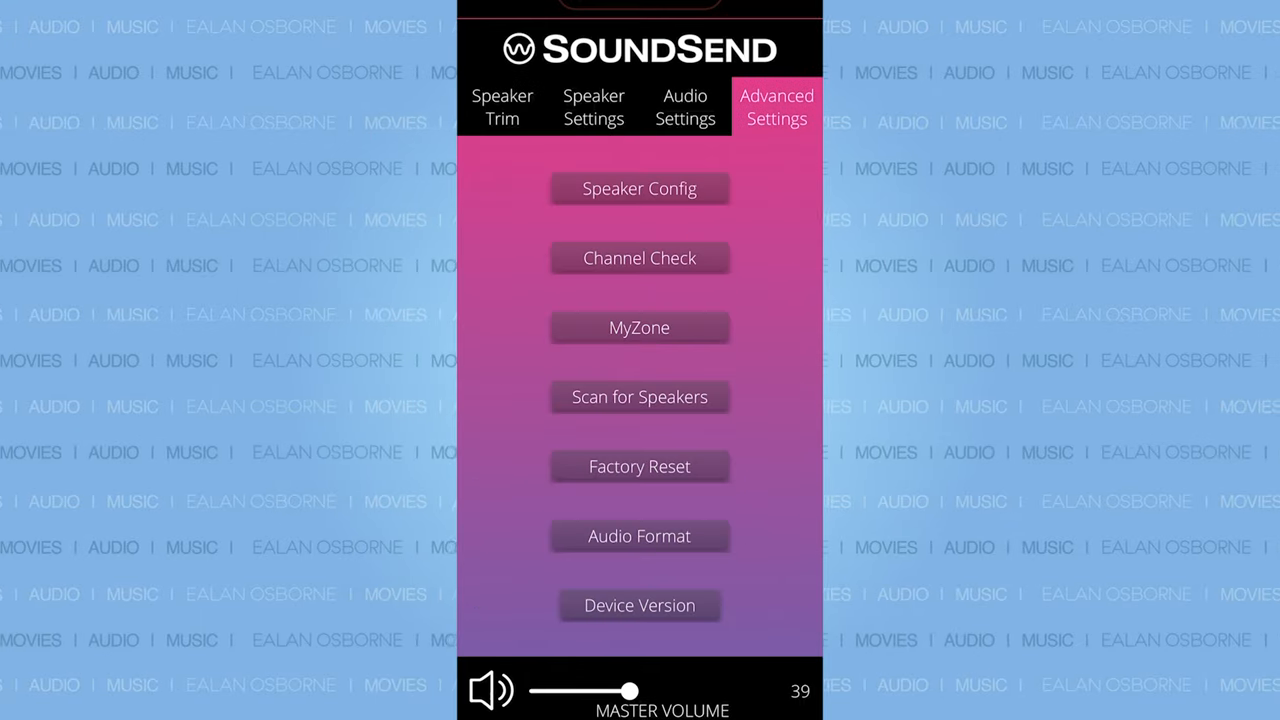
pyautogui.click(639, 188)
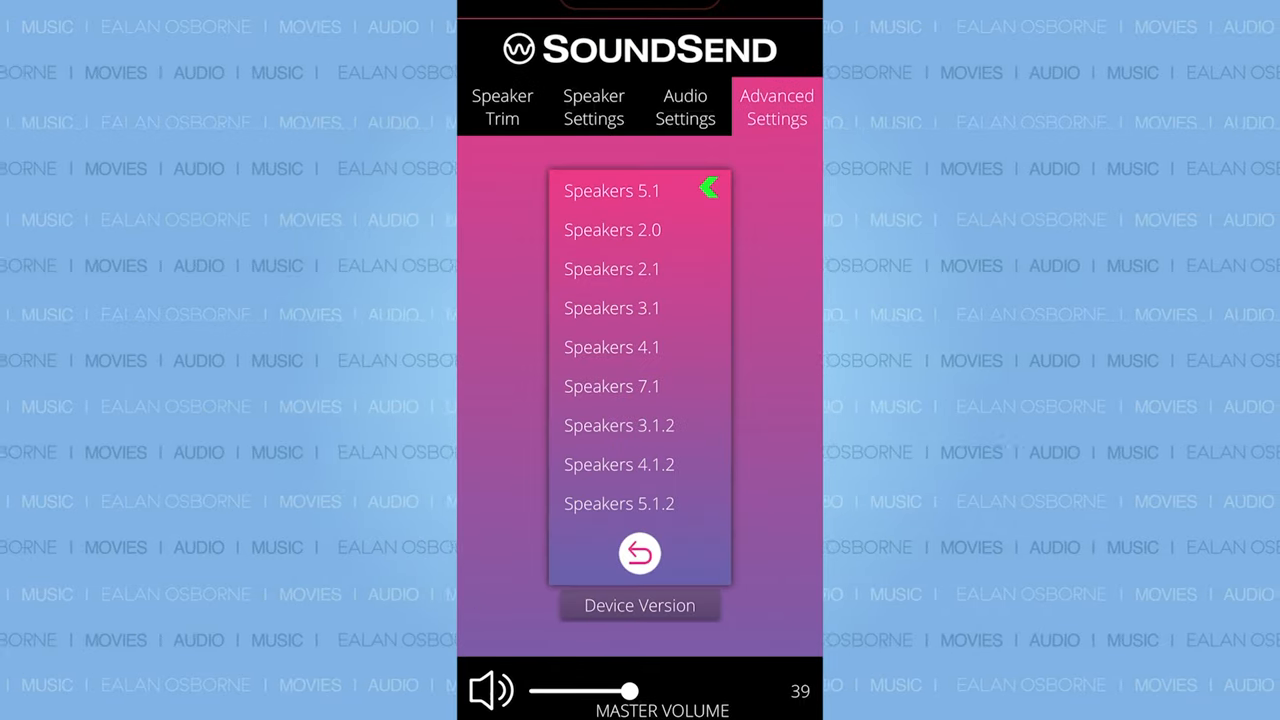
pyautogui.click(619, 503)
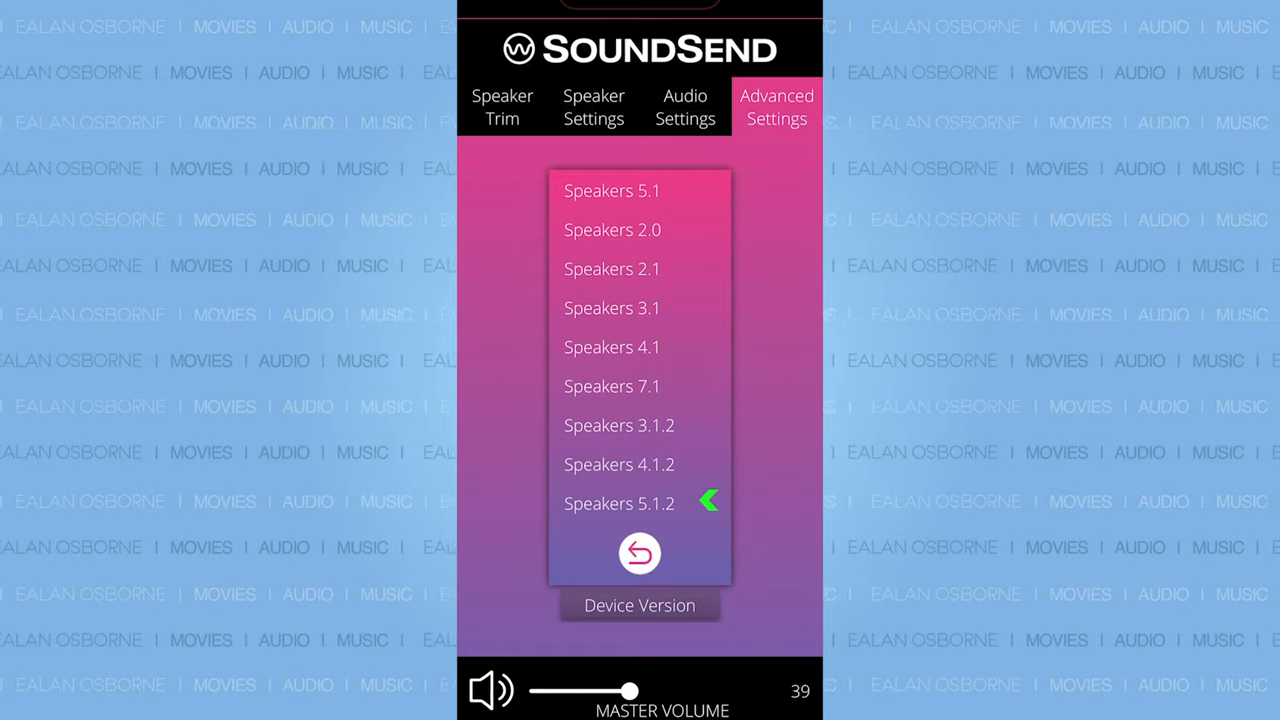
pyautogui.click(639, 553)
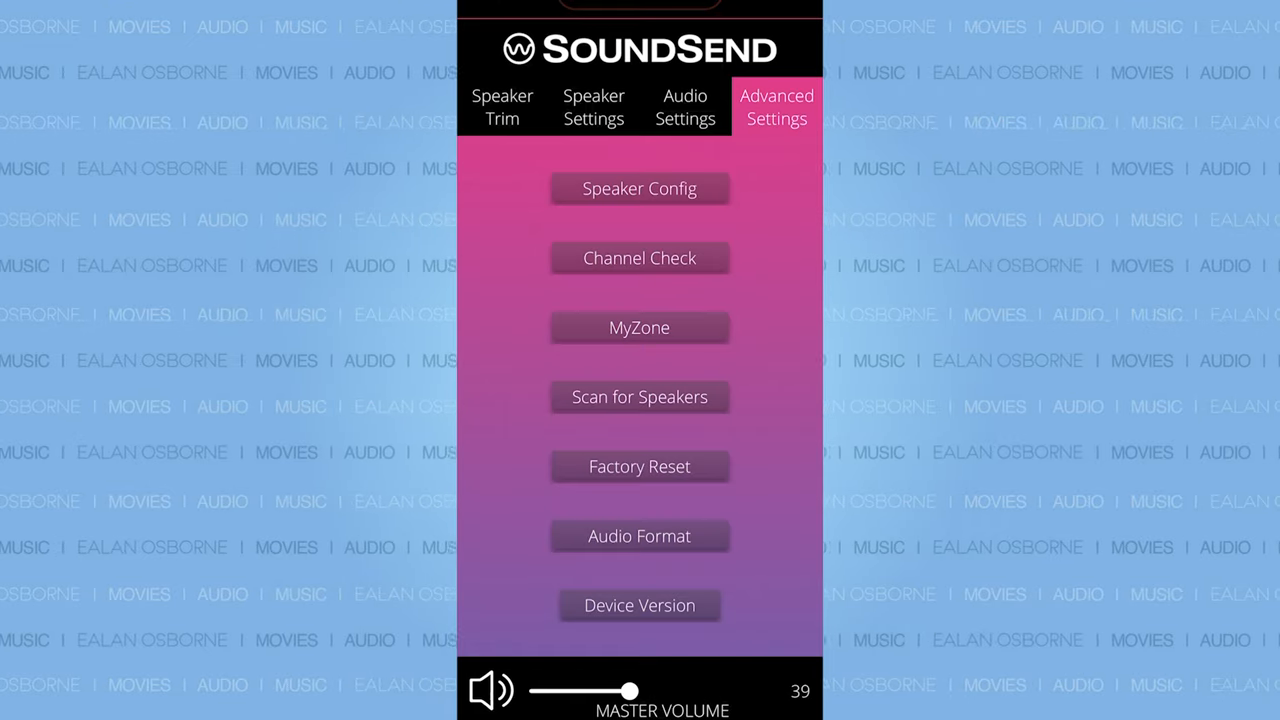
pyautogui.click(639, 396)
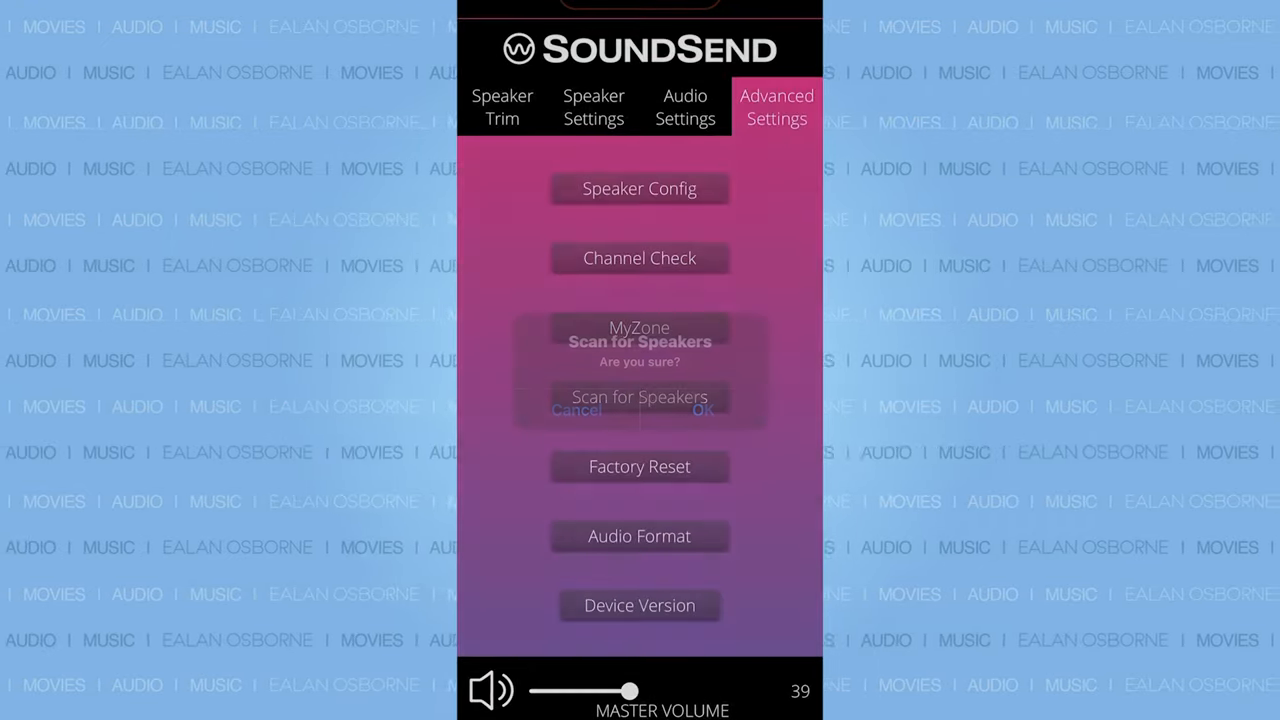
# Confirm the Scan for Speakers prompt with OK.
pyautogui.click(502, 107)
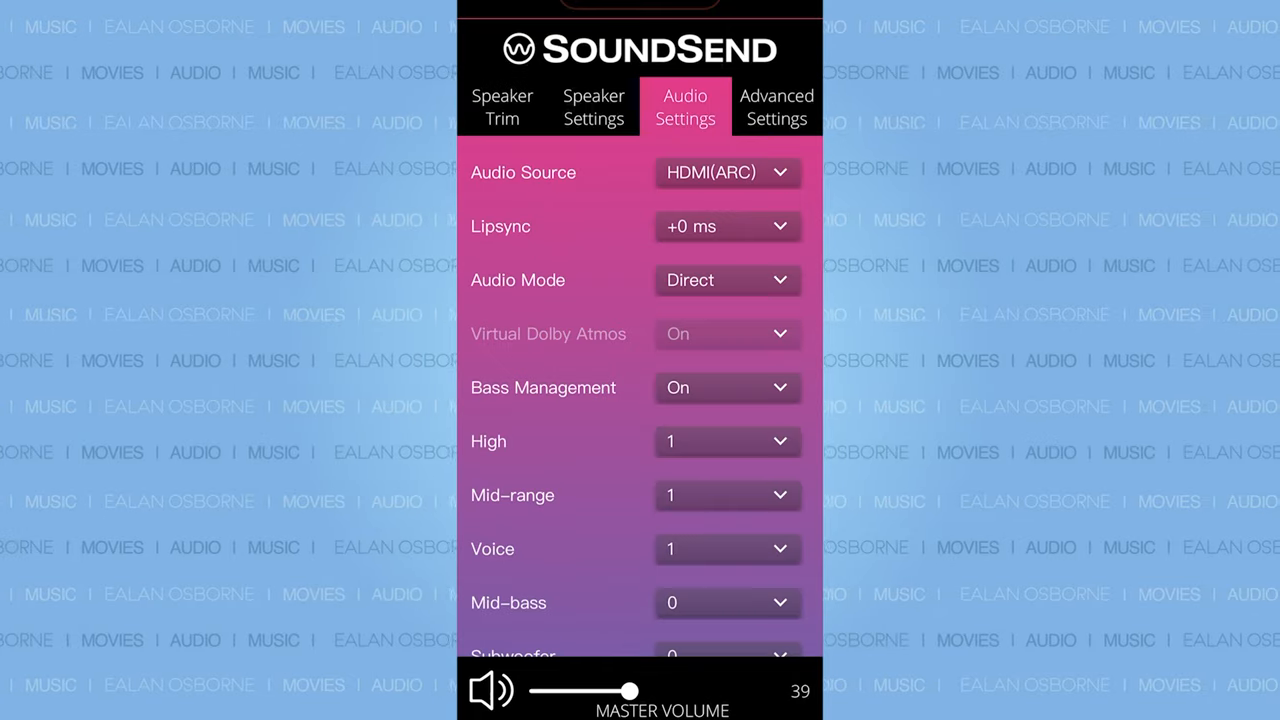
# Release a speaker from its Action dropdown in Speaker Settings.
pyautogui.click(728, 549)
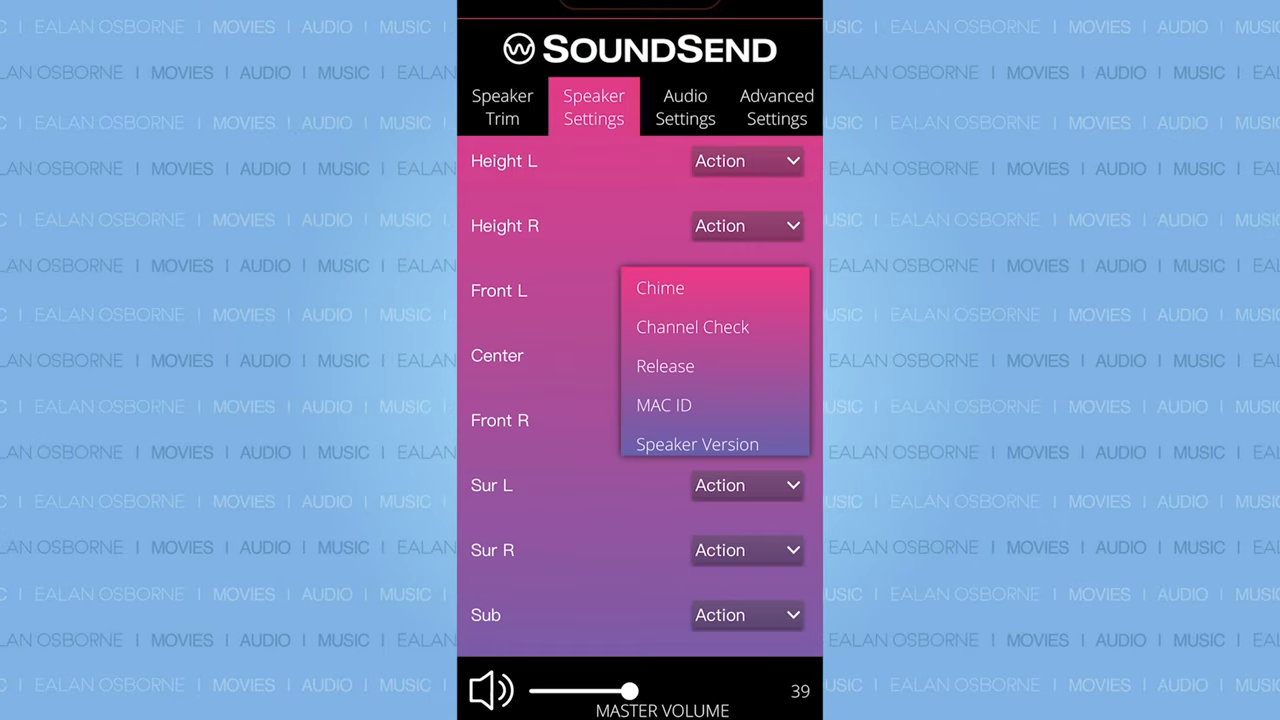
pyautogui.click(665, 366)
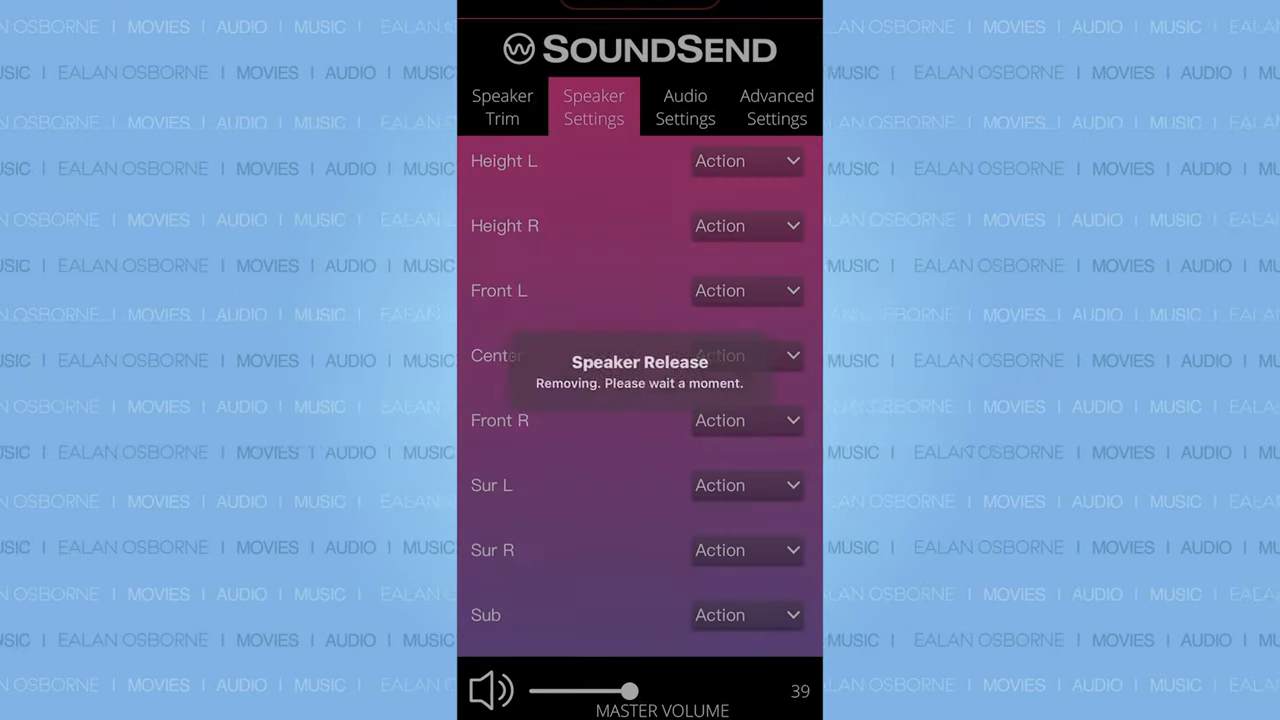